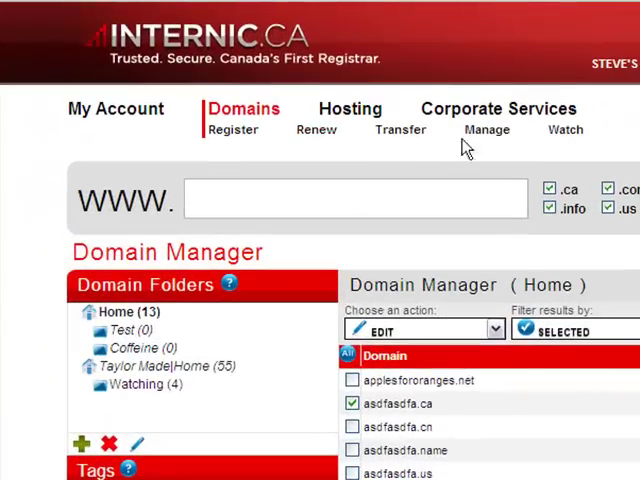
mouse_move(484, 133)
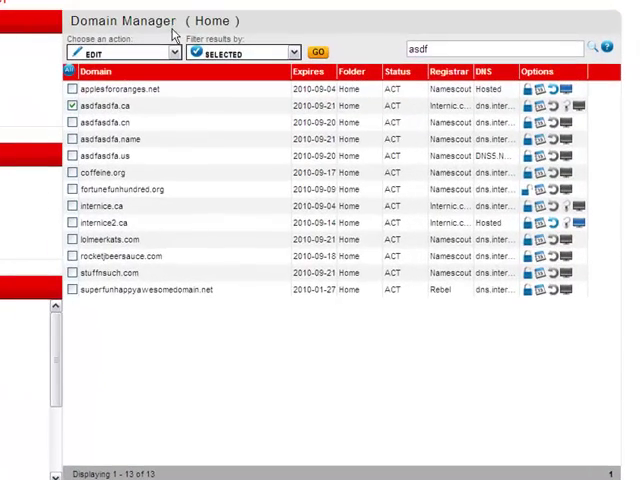
mouse_move(104, 126)
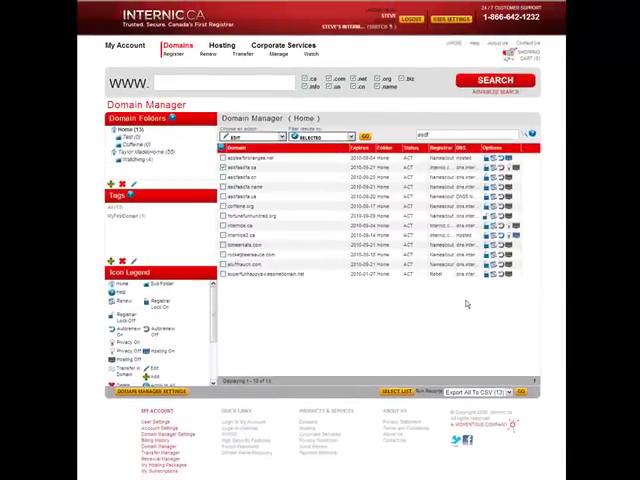
mouse_move(462, 312)
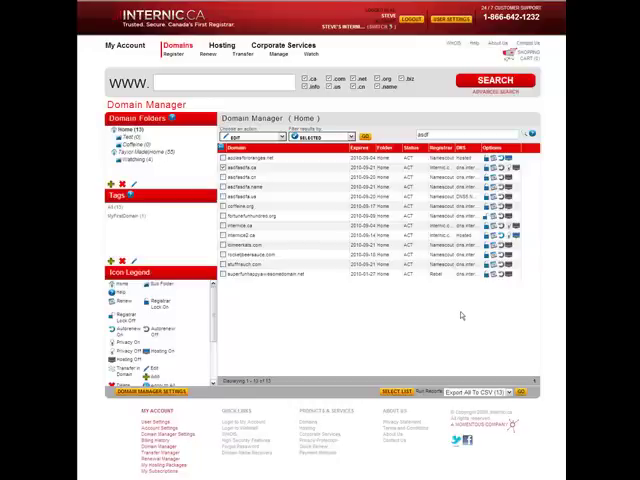
mouse_move(468, 313)
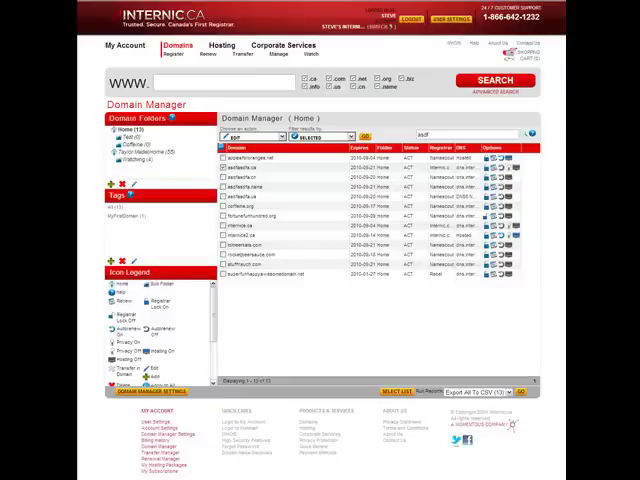
mouse_move(443, 322)
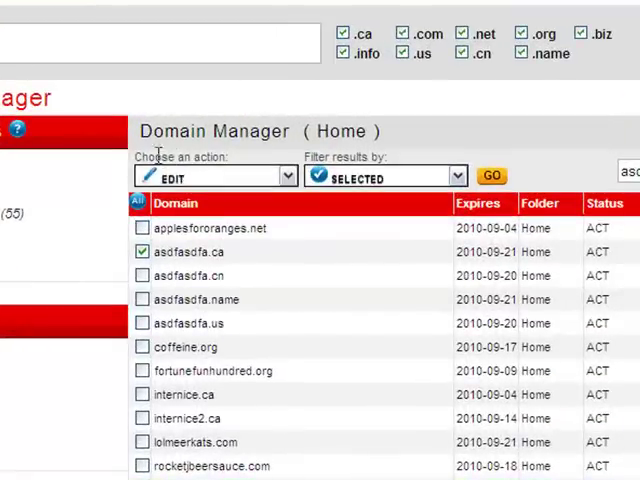
mouse_move(288, 176)
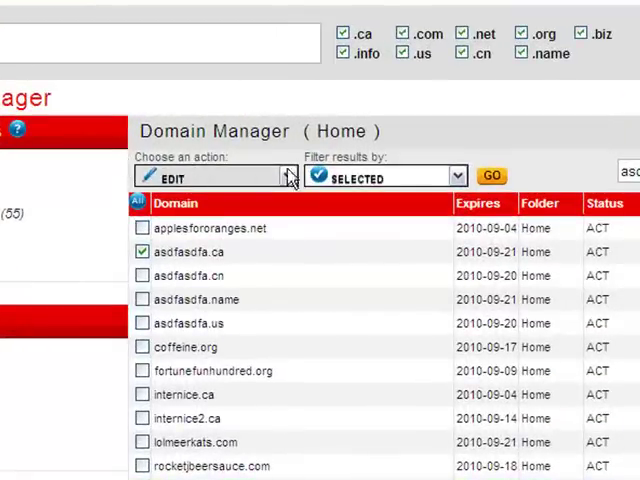
mouse_move(398, 162)
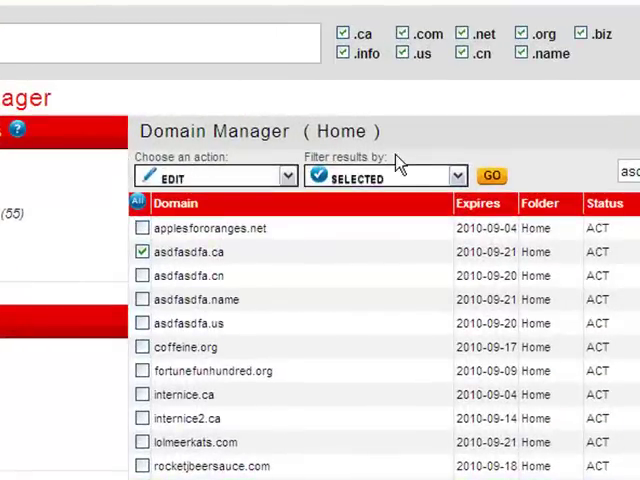
mouse_move(289, 176)
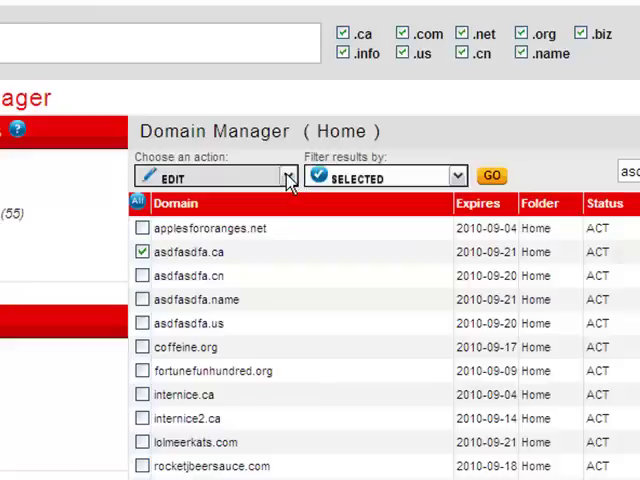
Step: View the available actions, then tick asdfasdfa.cn and asdfasdfa.name in the Home list
click(288, 176)
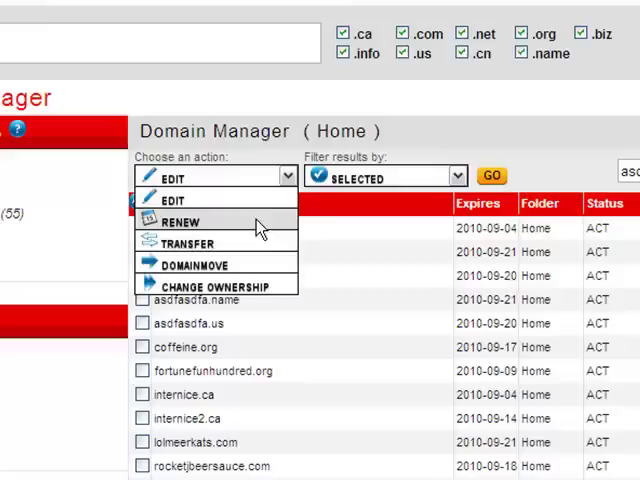
mouse_move(195, 265)
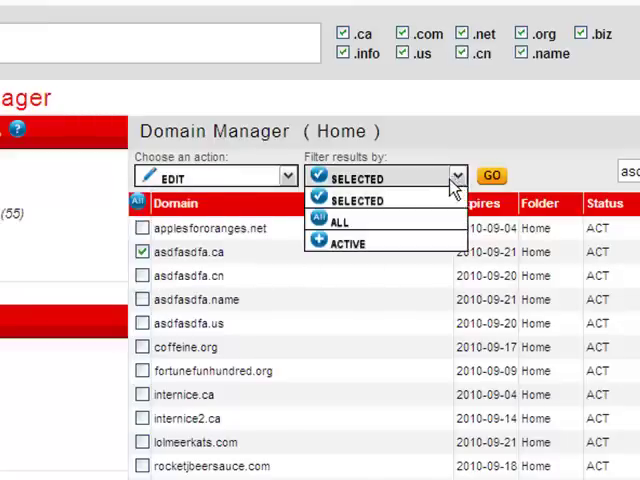
mouse_move(398, 215)
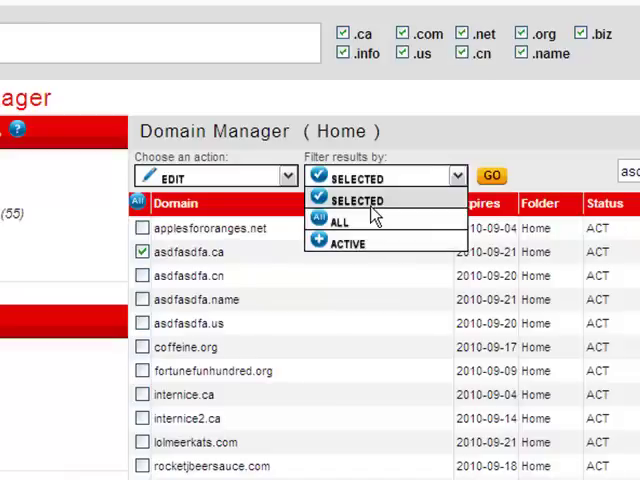
mouse_move(365, 242)
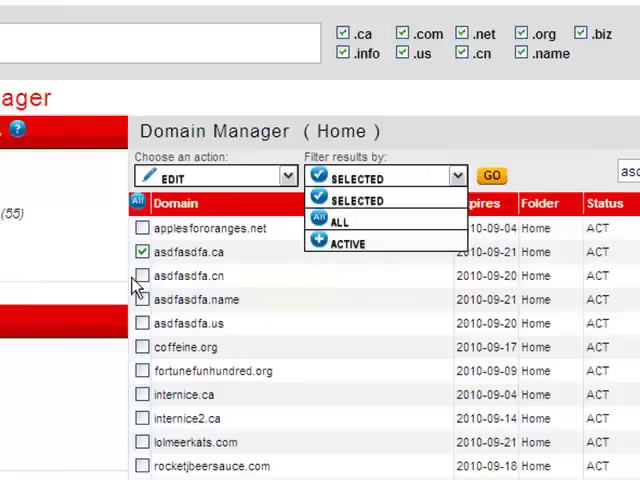
click(141, 275)
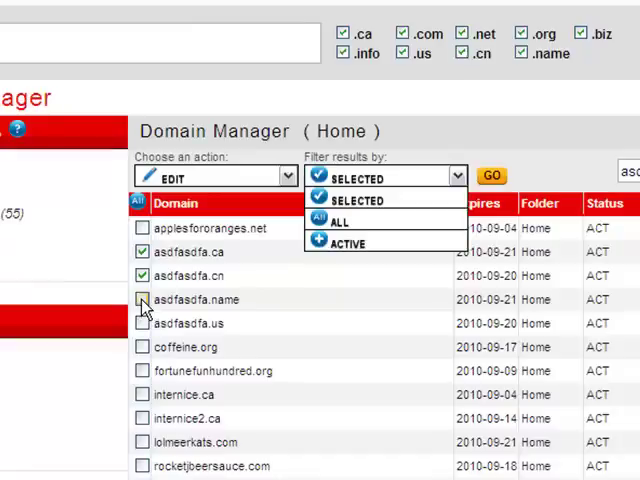
click(142, 299)
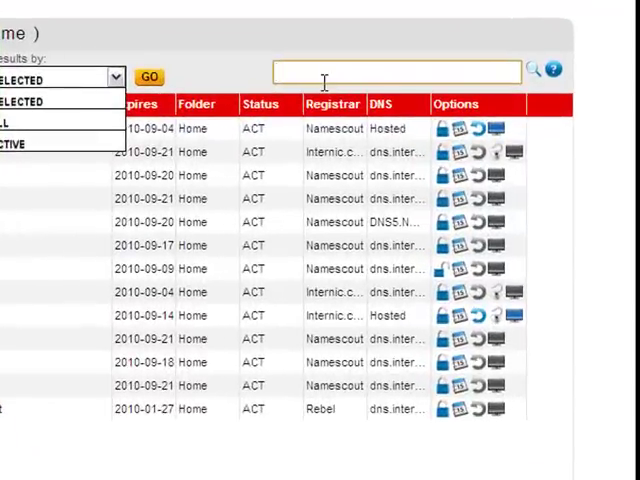
Step: Search domains for 'apples', then reload the list to clear the search and ticks
text(a)
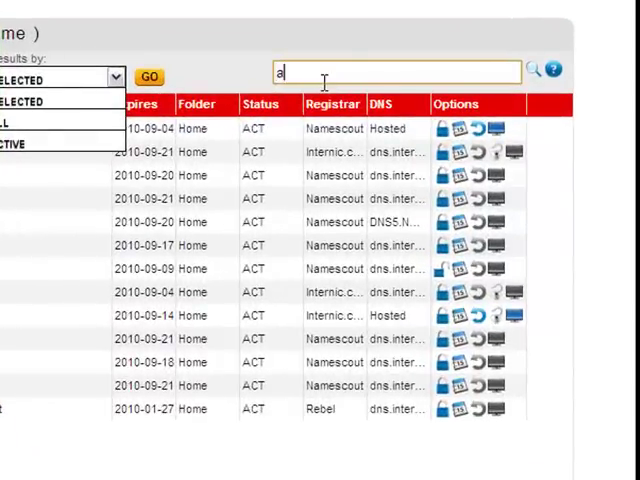
text(pples)
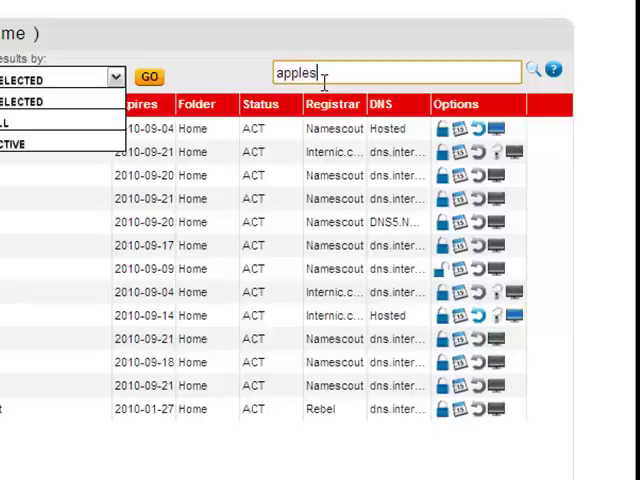
mouse_move(474, 82)
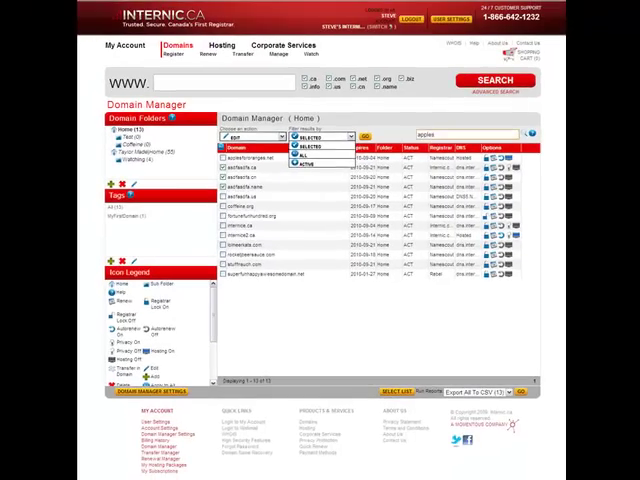
click(320, 159)
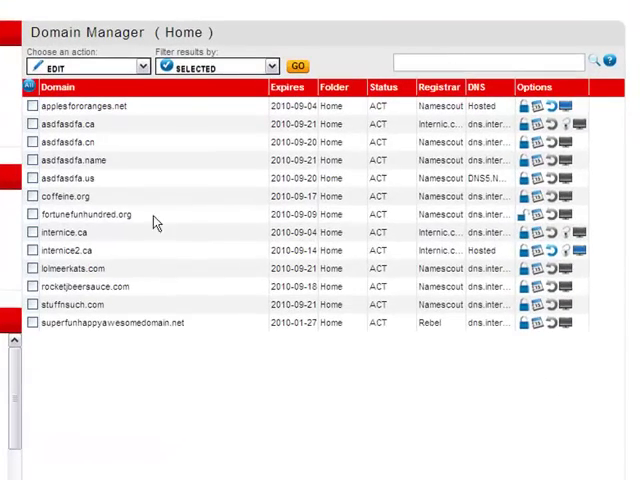
mouse_move(120, 251)
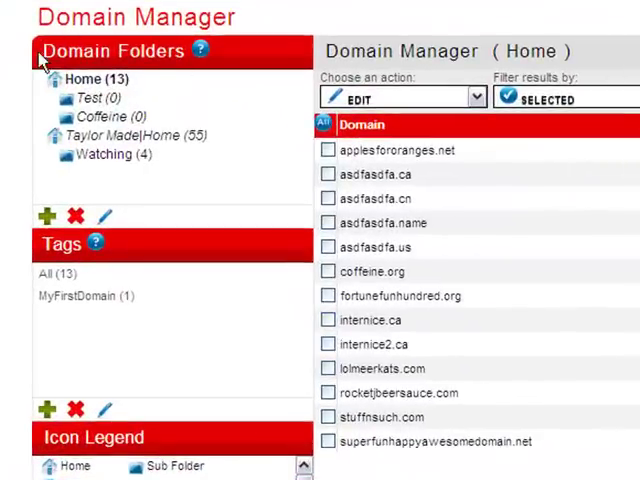
mouse_move(200, 112)
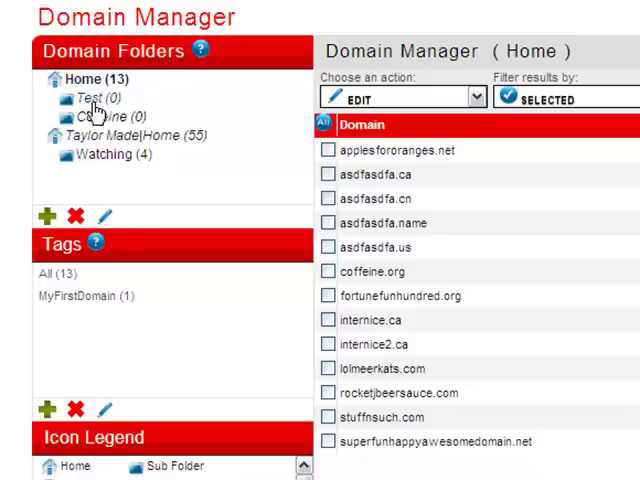
mouse_move(95, 150)
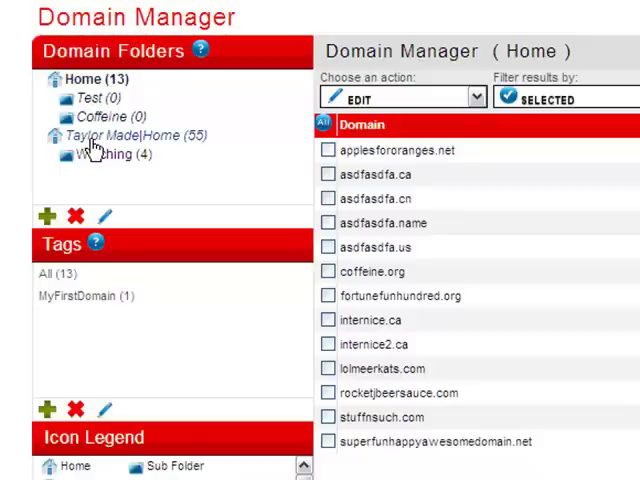
mouse_move(97, 172)
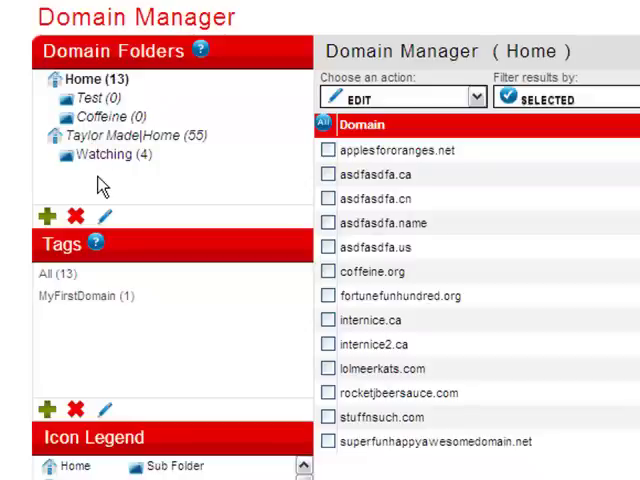
mouse_move(100, 116)
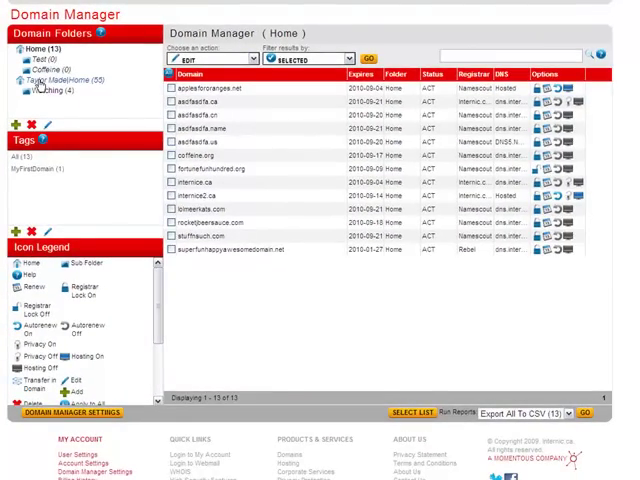
Step: Open the Taylor Made|Home folder to list its 55 domains
click(55, 80)
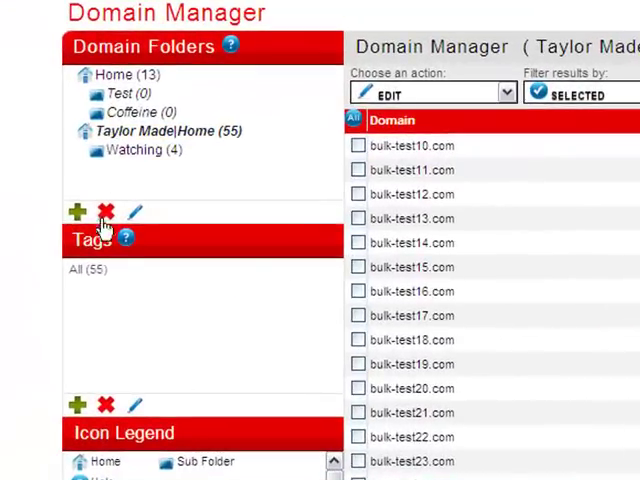
click(88, 269)
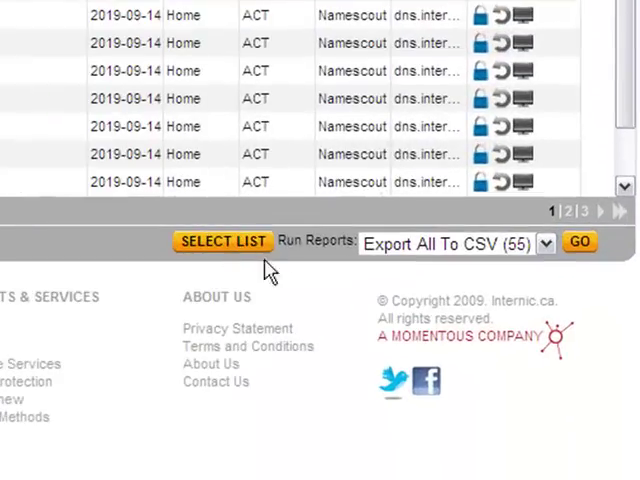
mouse_move(212, 248)
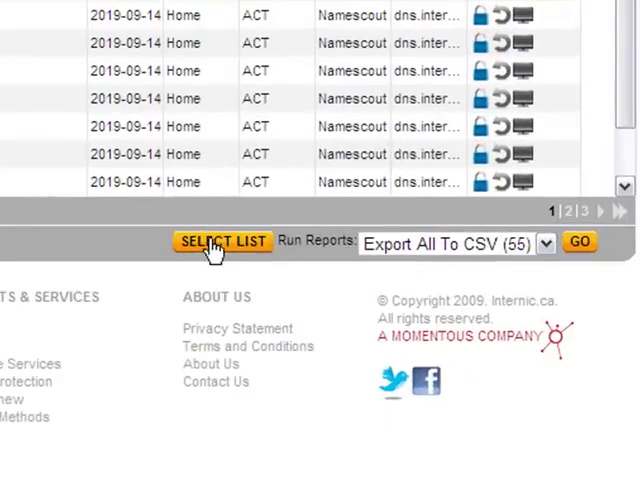
Step: Submit 'bulk-list1…' in the Select Domain List dialog to select matching domains
click(221, 242)
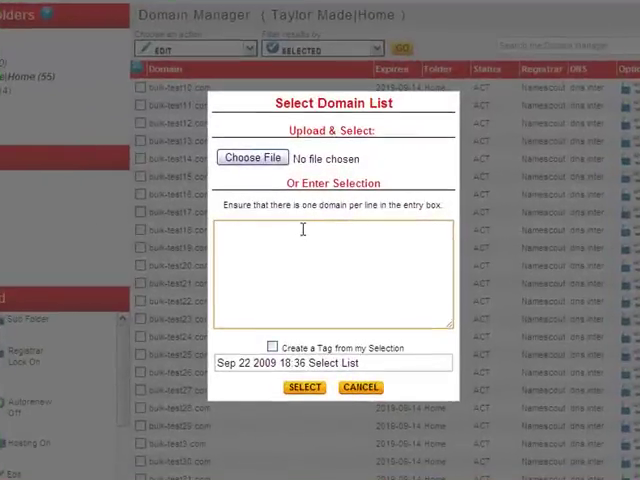
text(bulk)
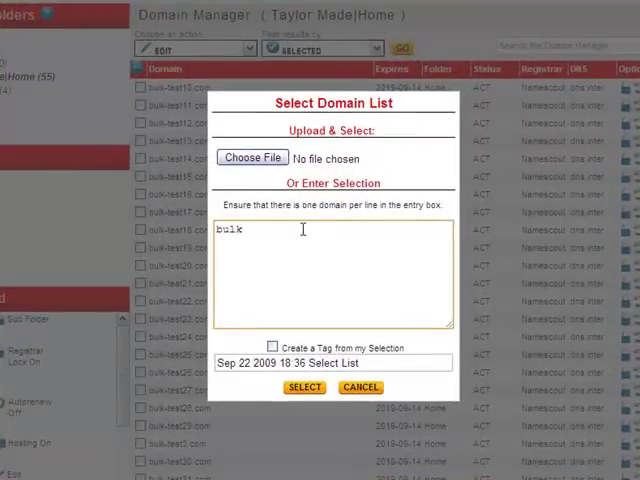
text(-)
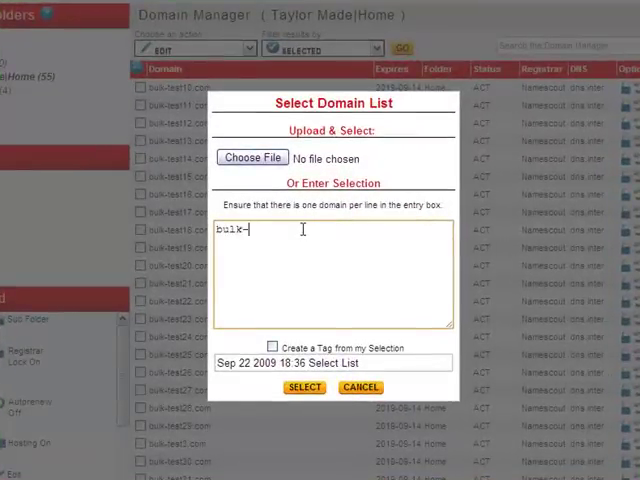
text(list10.com)
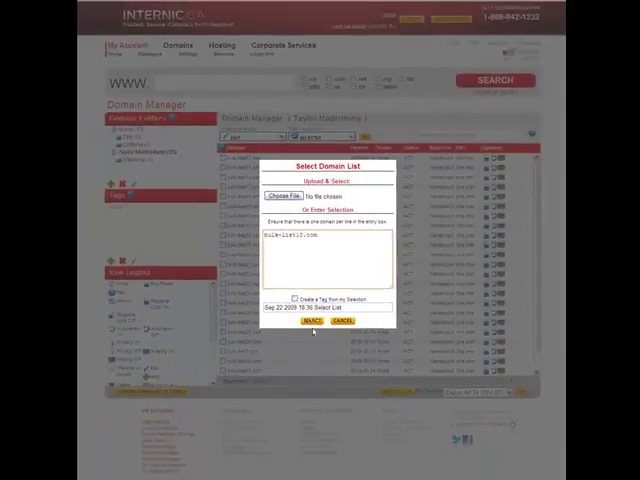
click(311, 321)
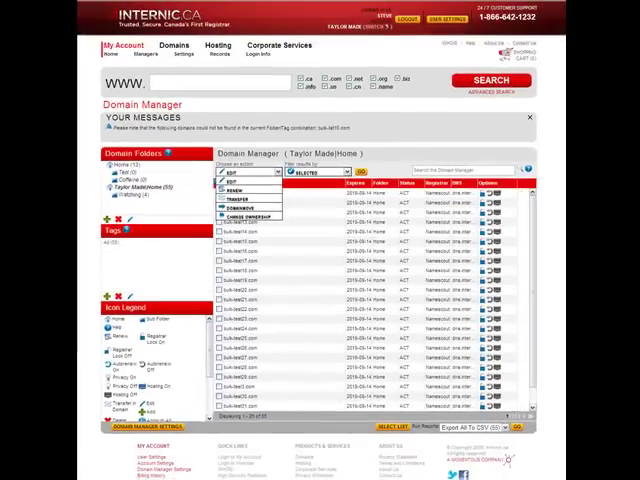
scroll(down, 3)
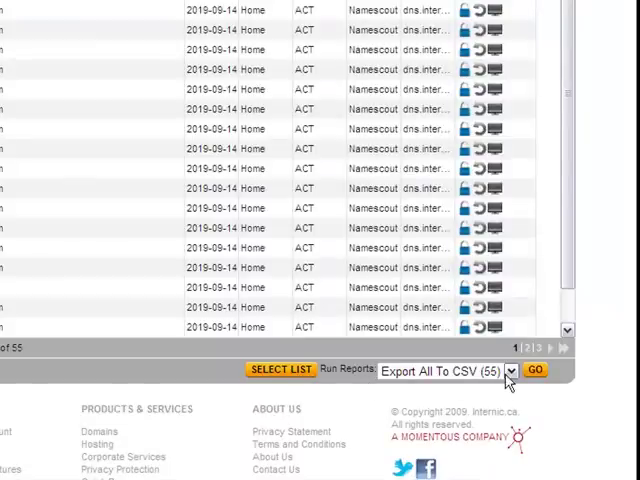
click(519, 370)
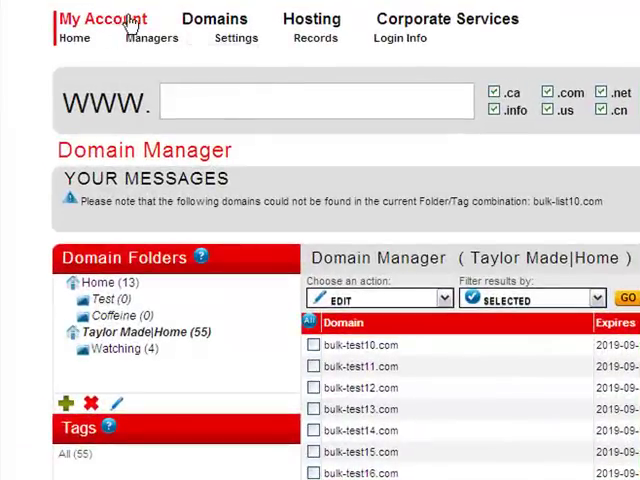
mouse_move(137, 42)
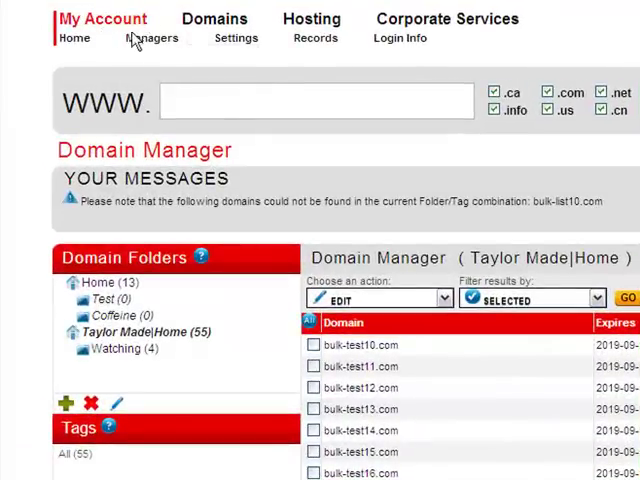
Step: Open the My Account Managers submenu listing domain, transfer, renewal and contact managers
click(152, 38)
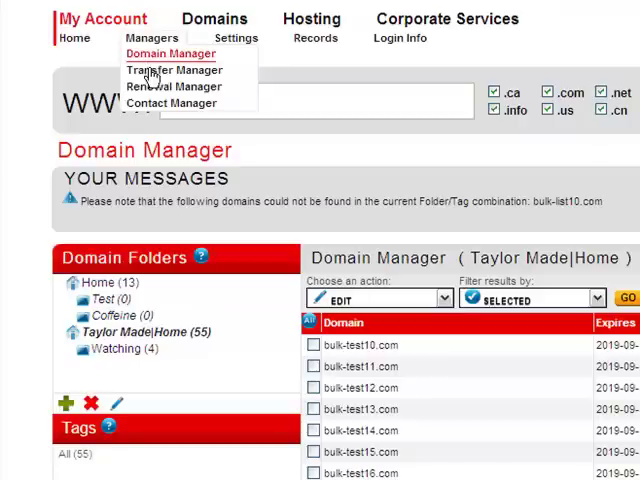
mouse_move(172, 90)
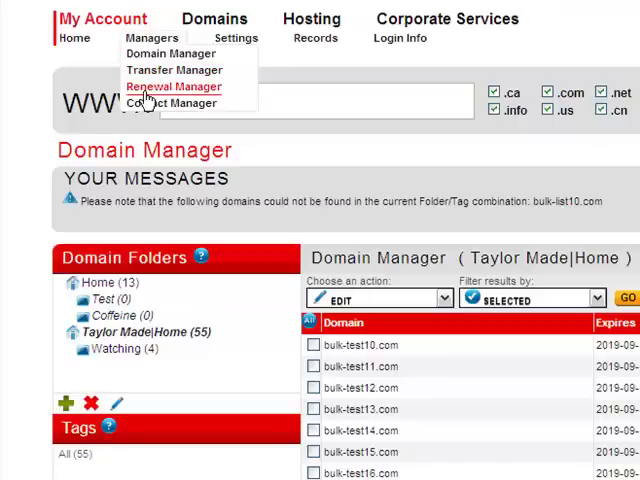